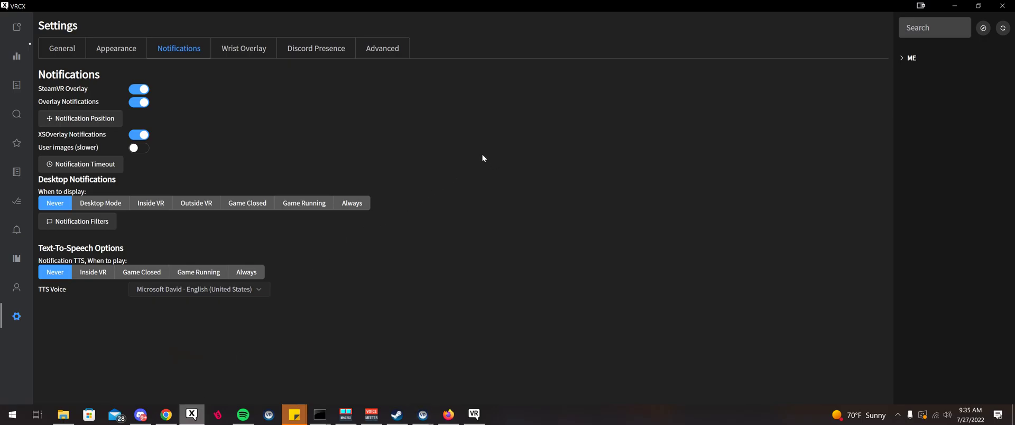
mouse_move(323, 180)
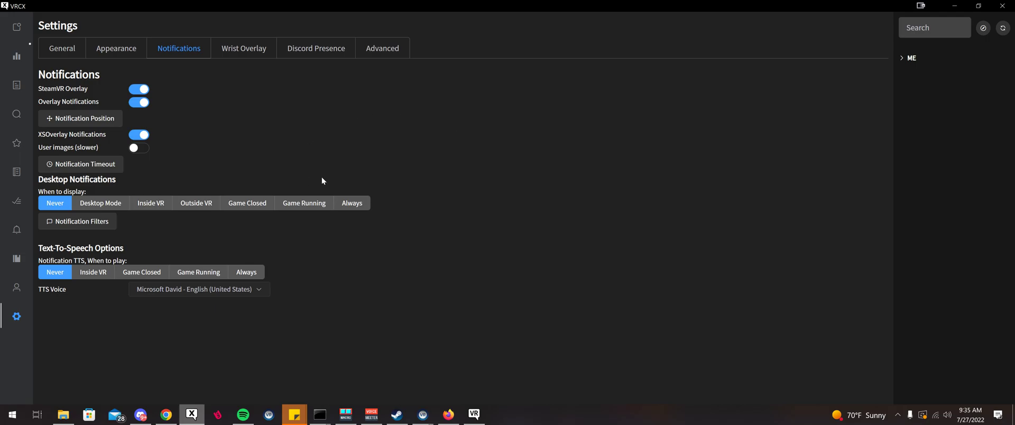
mouse_move(208, 81)
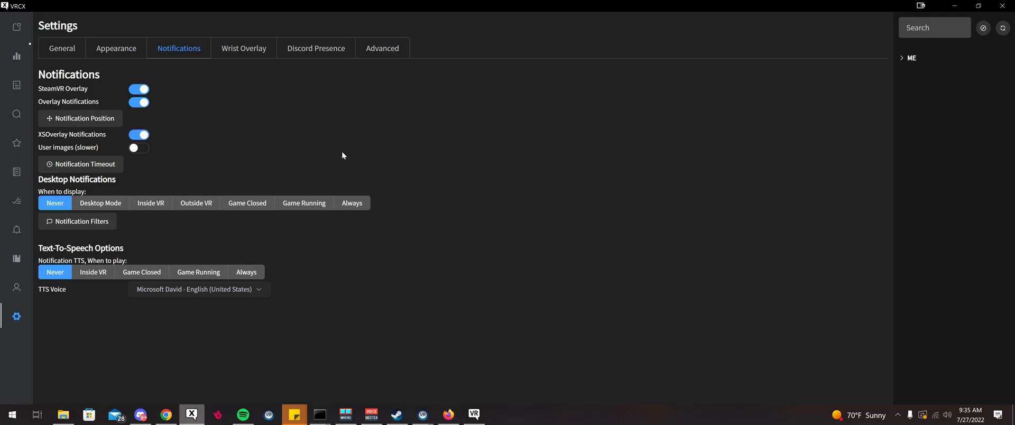
mouse_move(389, 100)
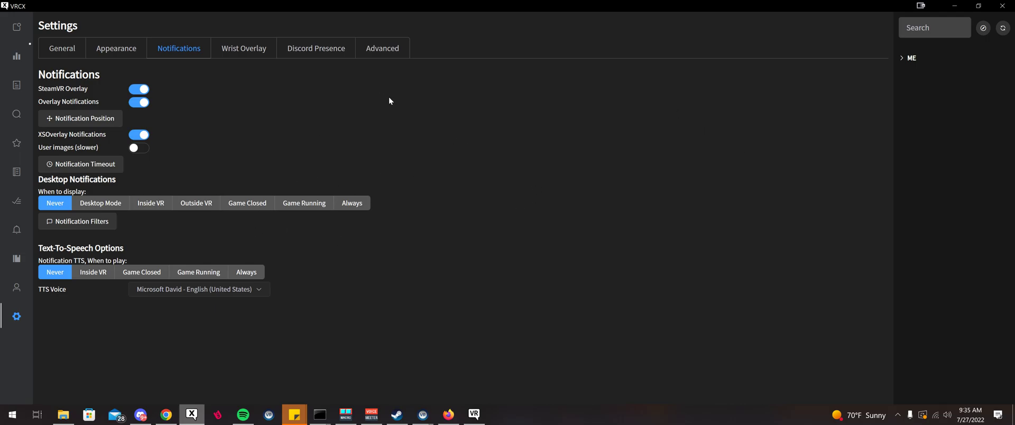
mouse_move(17, 316)
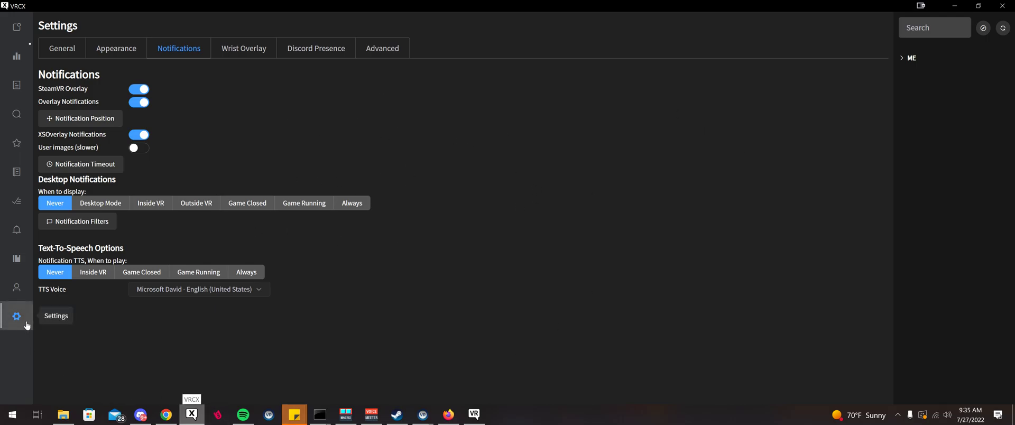
mouse_move(178, 53)
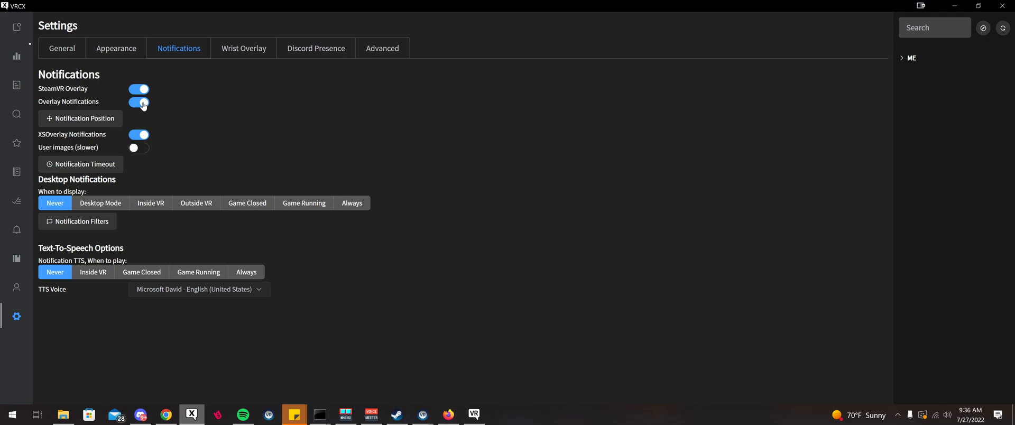
Step: Review the notification position and notification filters, keeping SteamVR overlay notifications on
click(80, 118)
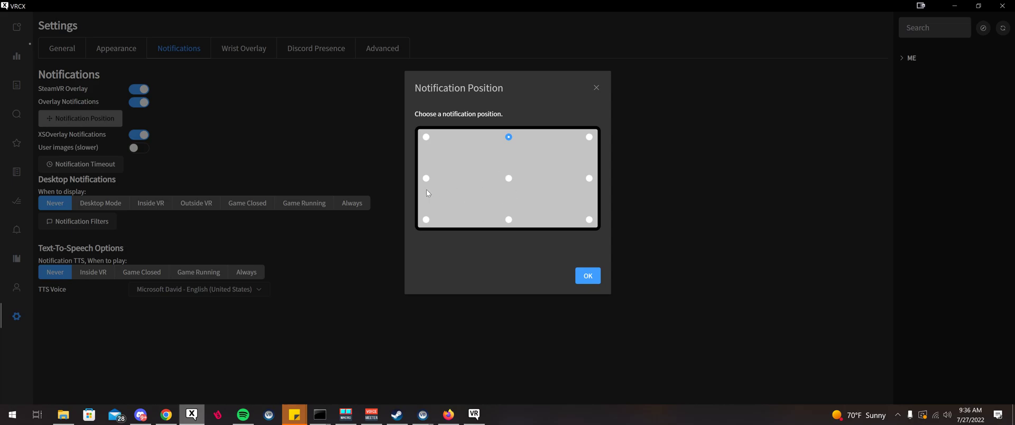
mouse_move(608, 95)
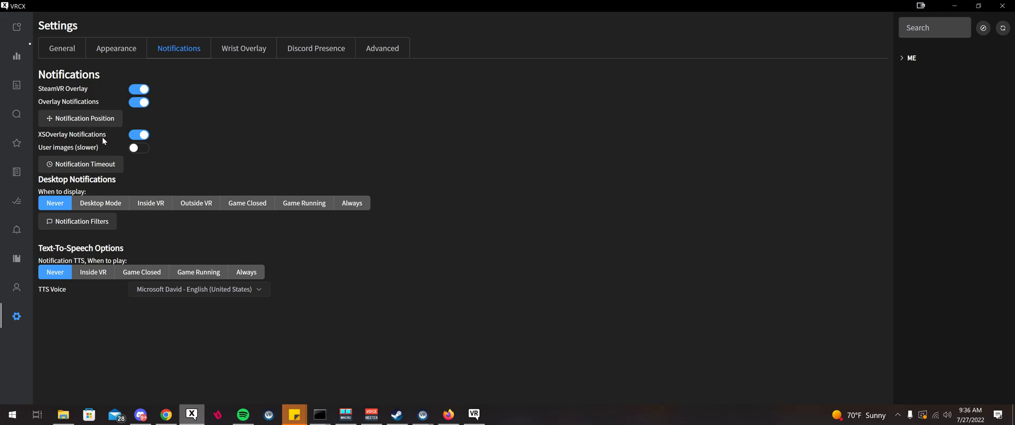
mouse_move(69, 141)
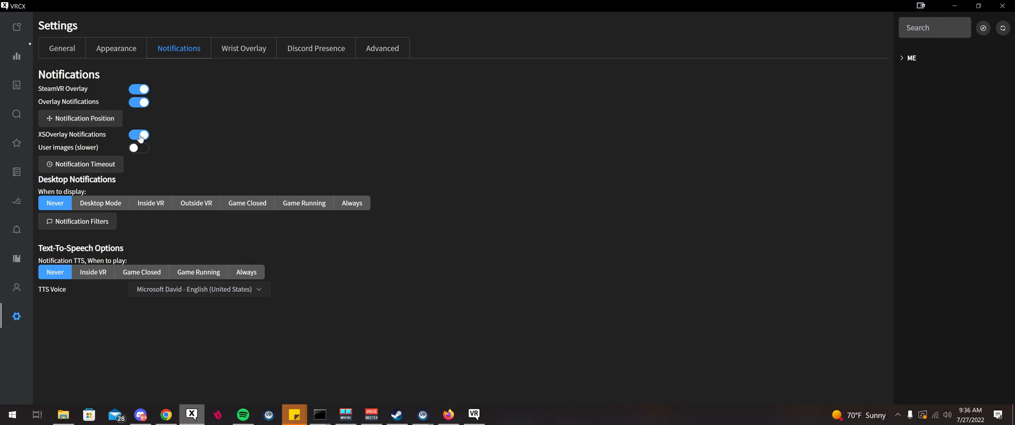
click(138, 89)
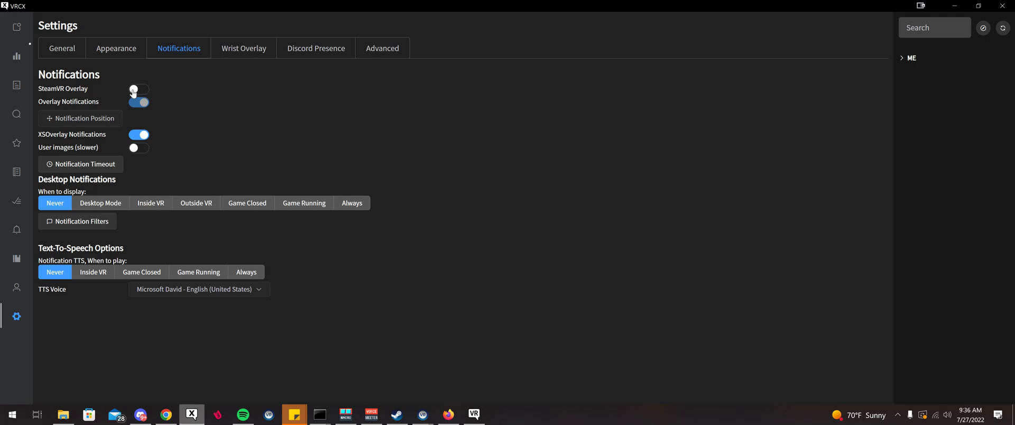
click(138, 89)
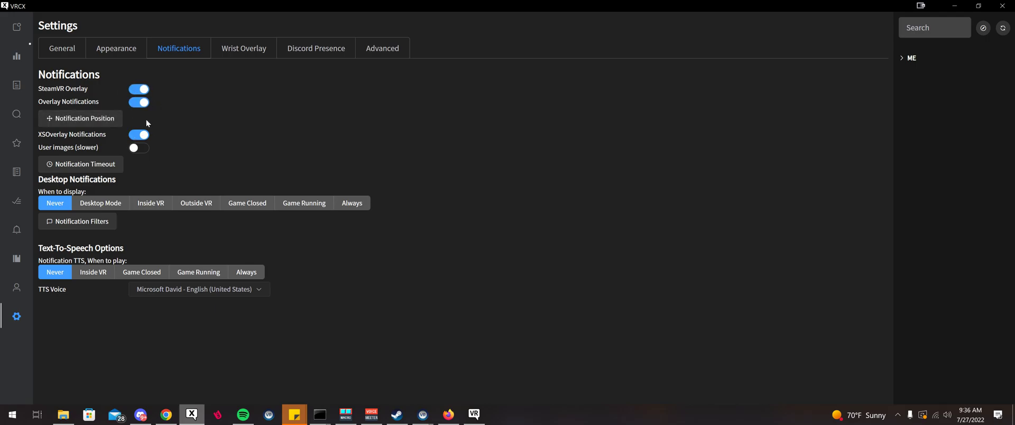
click(77, 222)
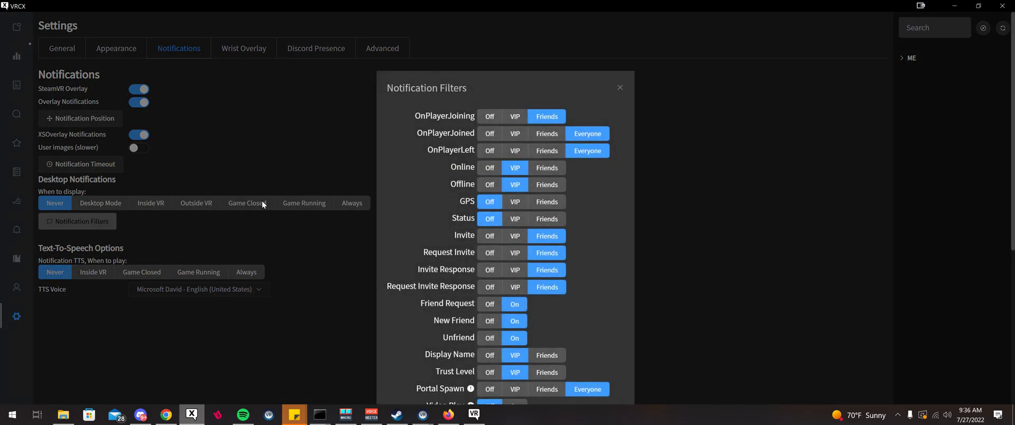
mouse_move(265, 120)
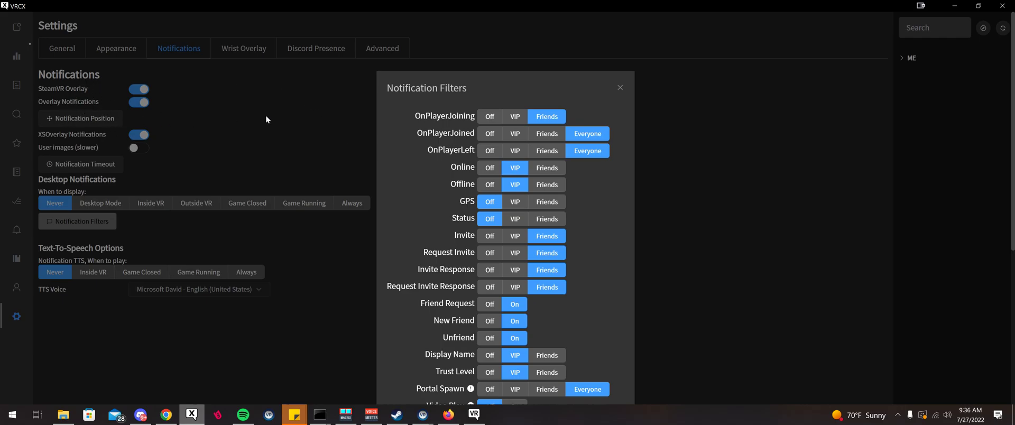
scroll(down, 3)
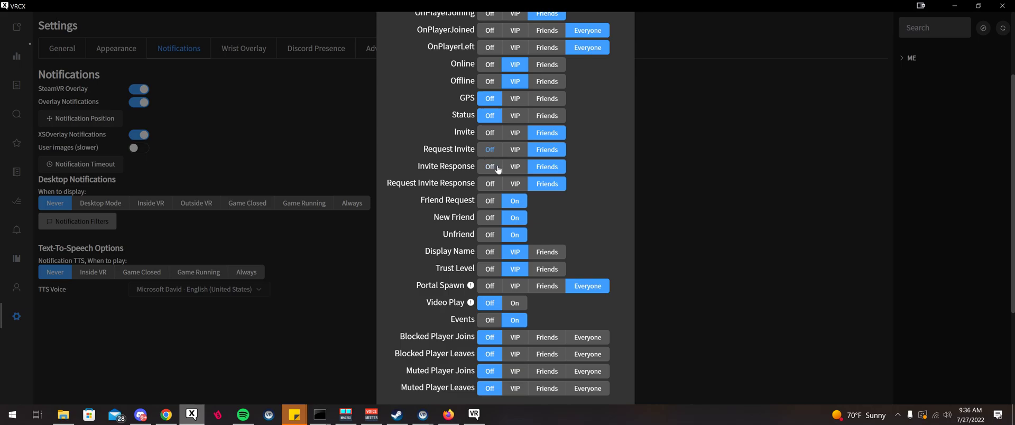
click(78, 221)
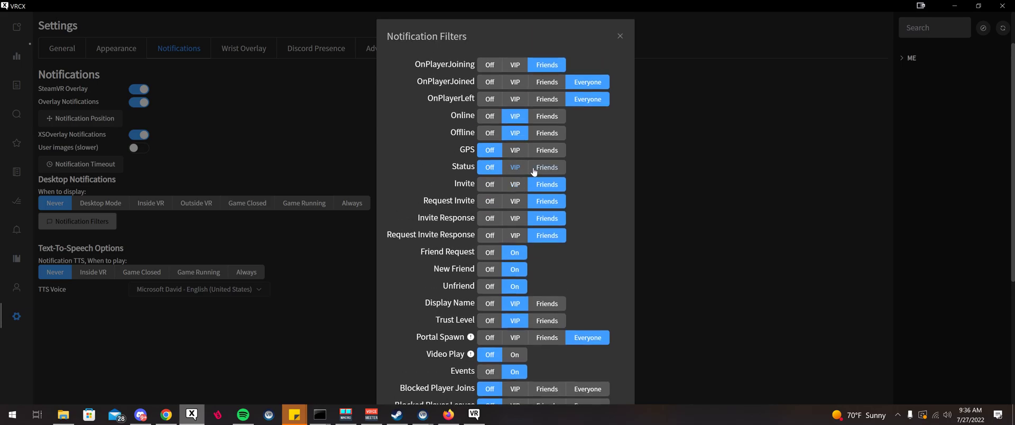
click(490, 166)
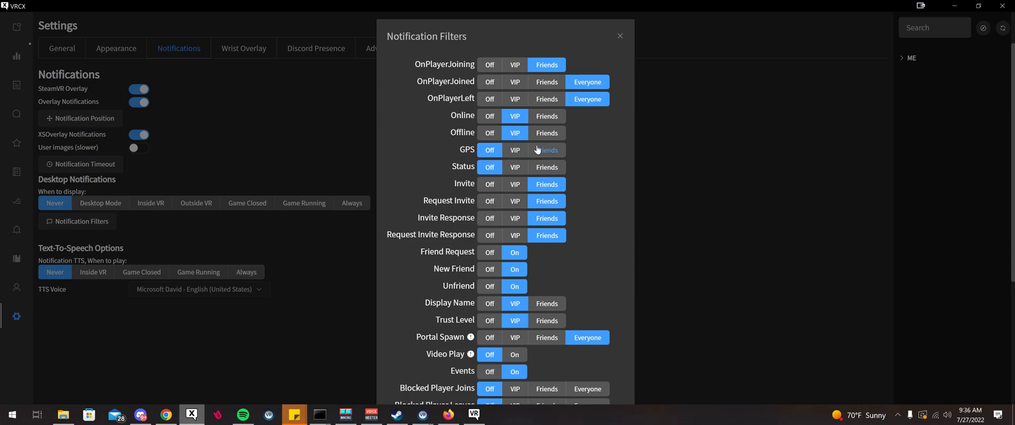
mouse_move(546, 149)
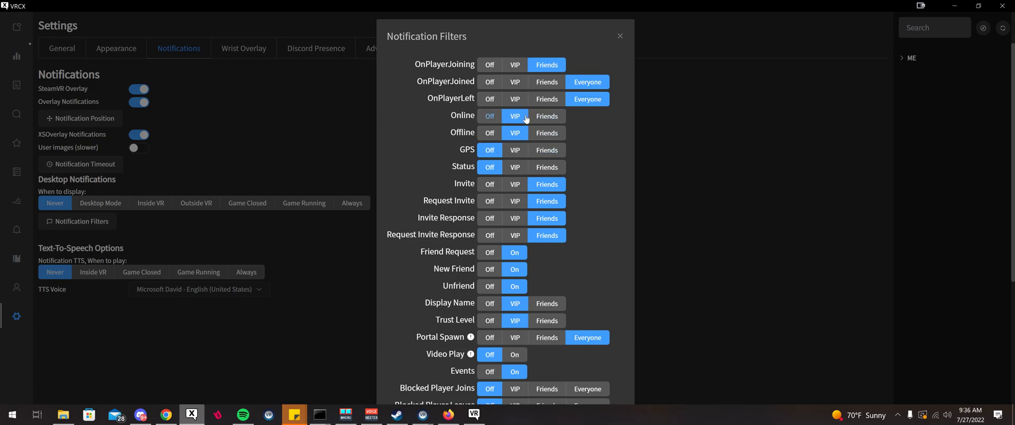
scroll(down, 3)
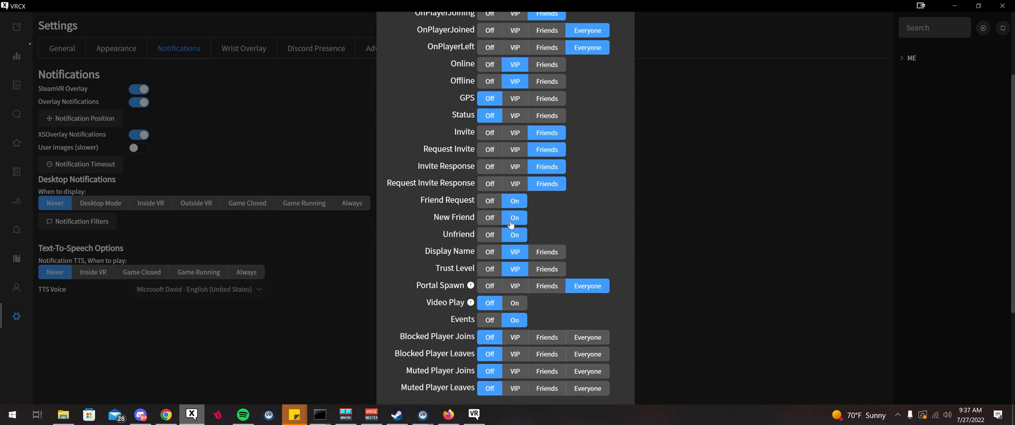
mouse_move(501, 161)
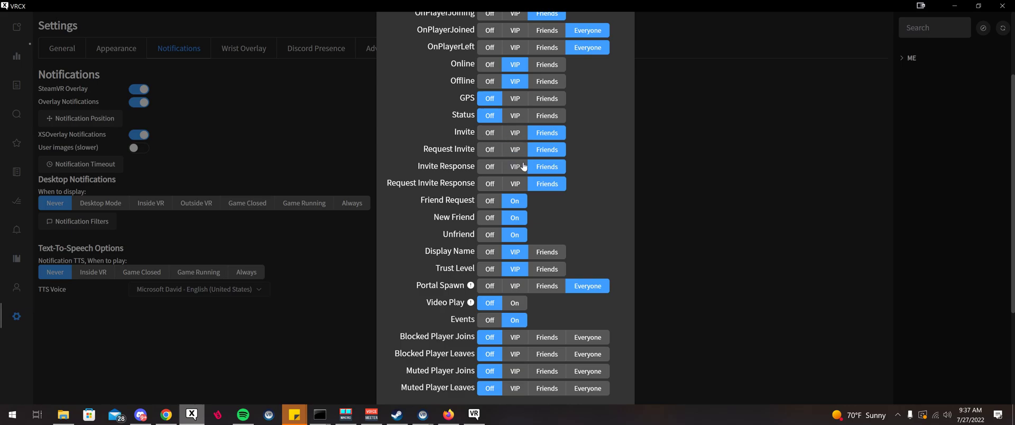
mouse_move(490, 44)
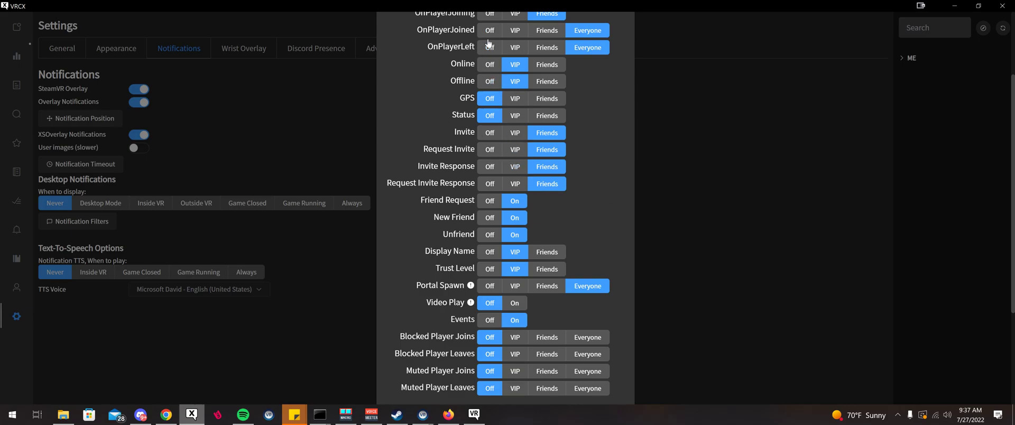
mouse_move(290, 151)
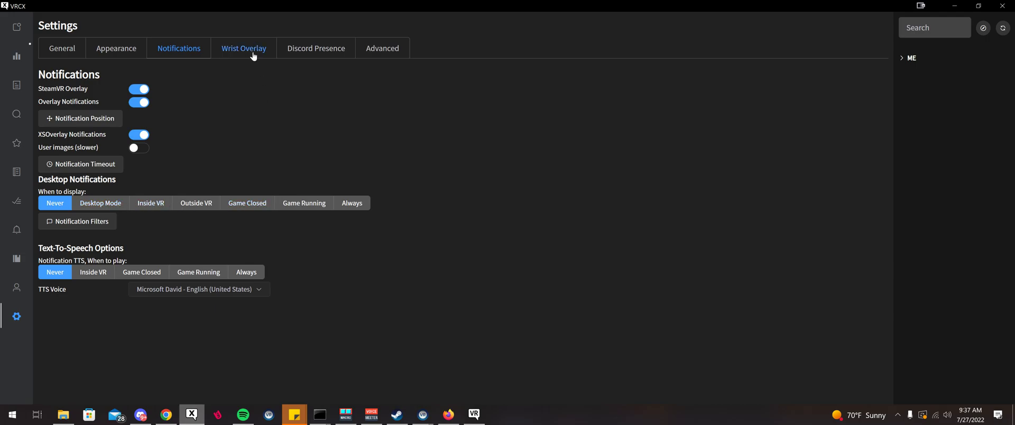
Step: On Wrist Overlay settings, keep the overlay starting with VRChat and open Wrist Feed Filters
click(244, 48)
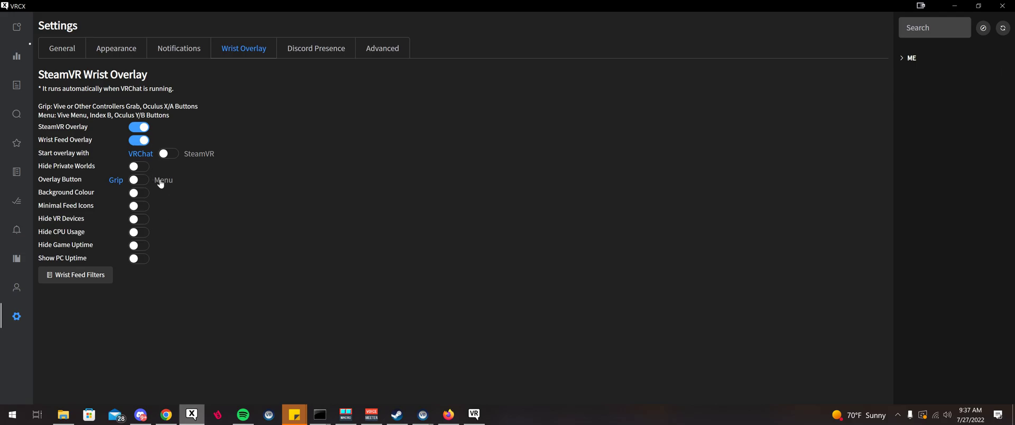
mouse_move(72, 157)
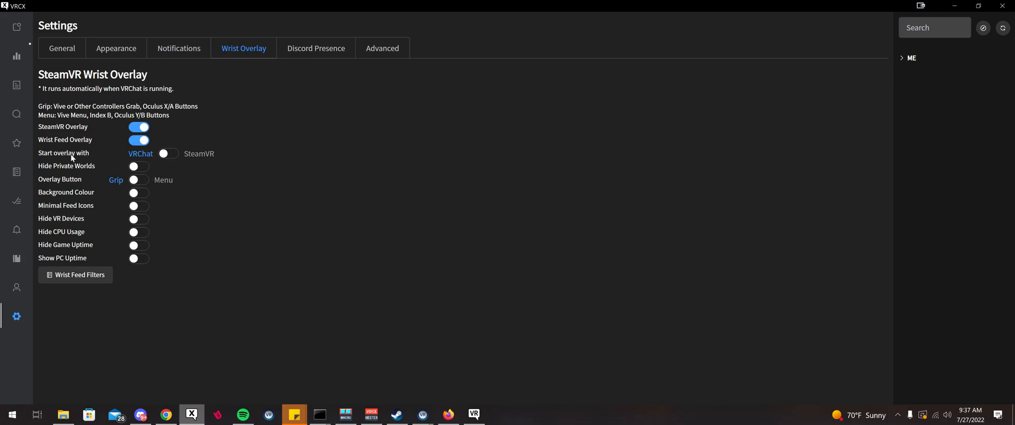
mouse_move(116, 155)
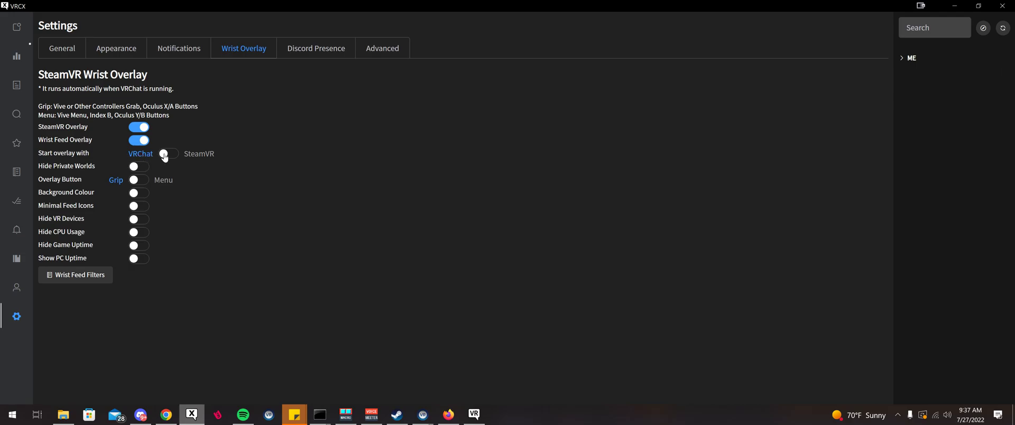
click(169, 154)
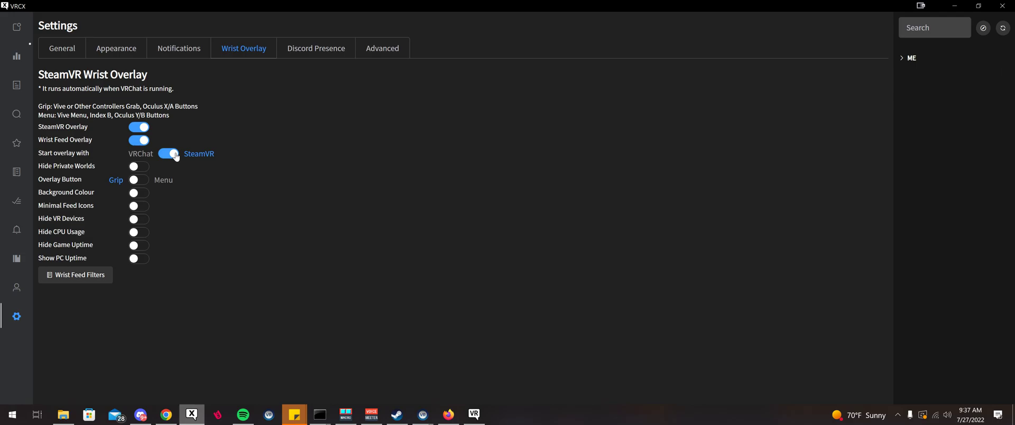
click(168, 154)
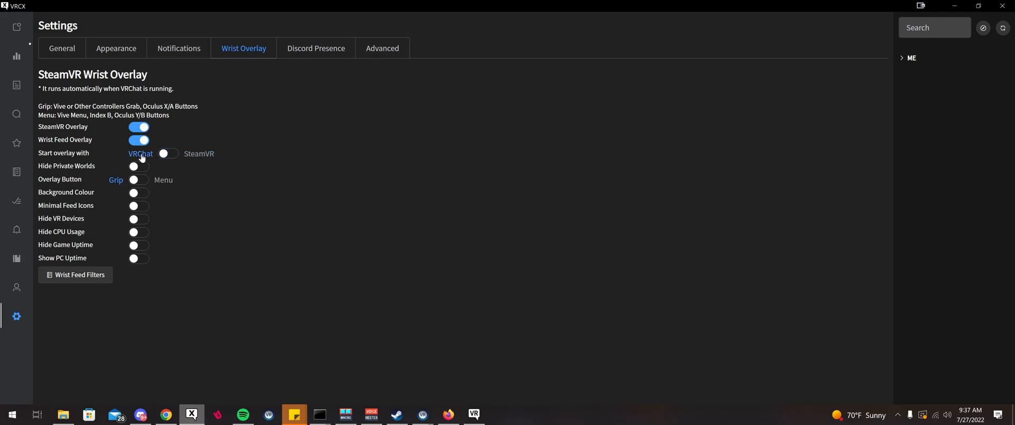
mouse_move(123, 147)
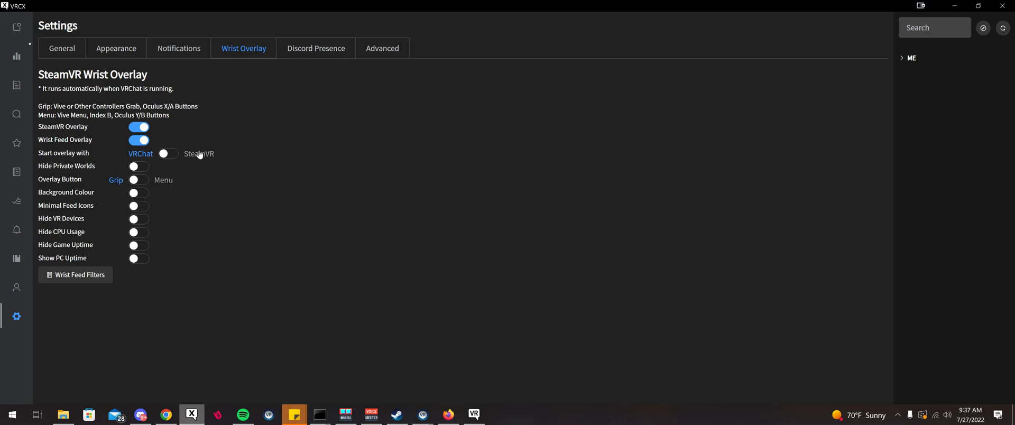
mouse_move(222, 158)
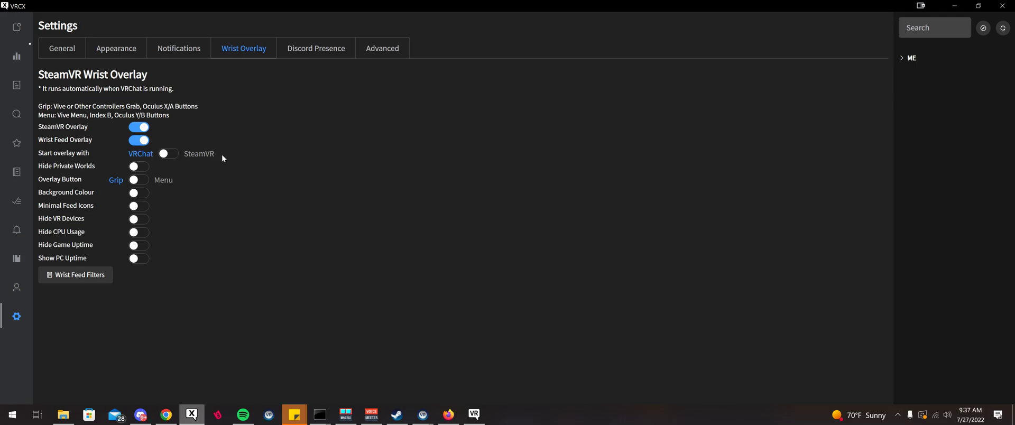
mouse_move(167, 154)
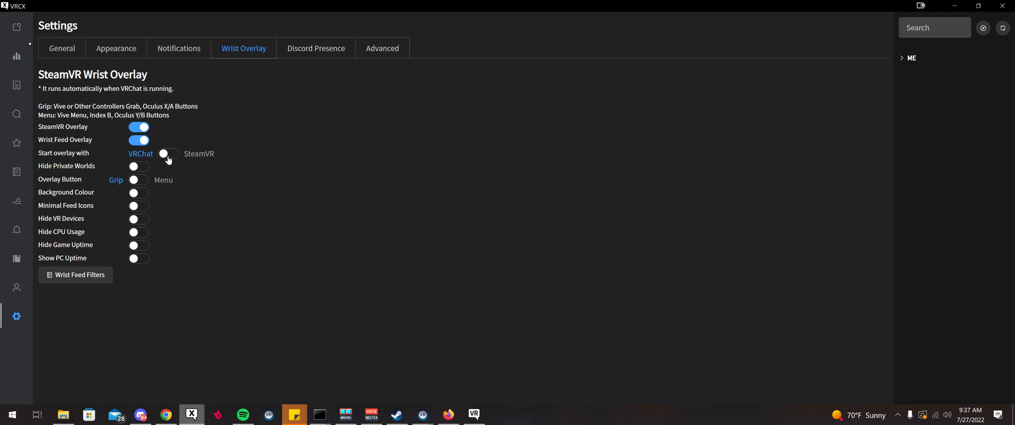
mouse_move(249, 150)
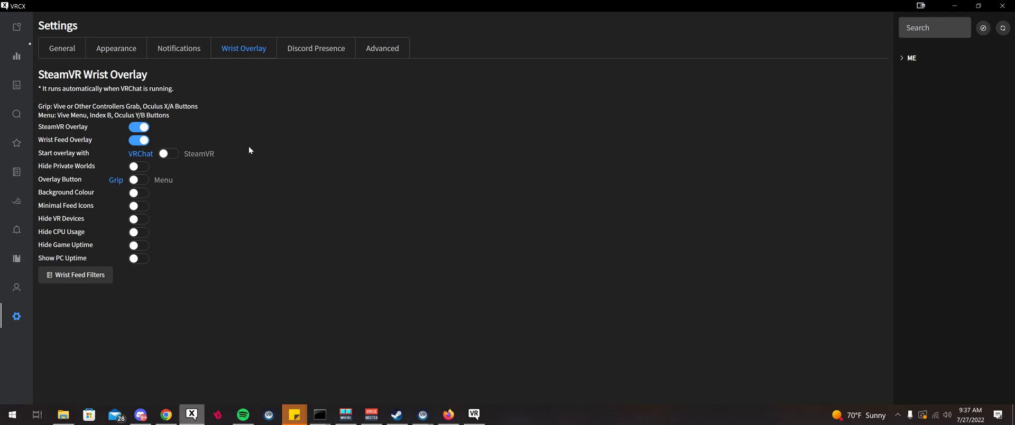
mouse_move(154, 139)
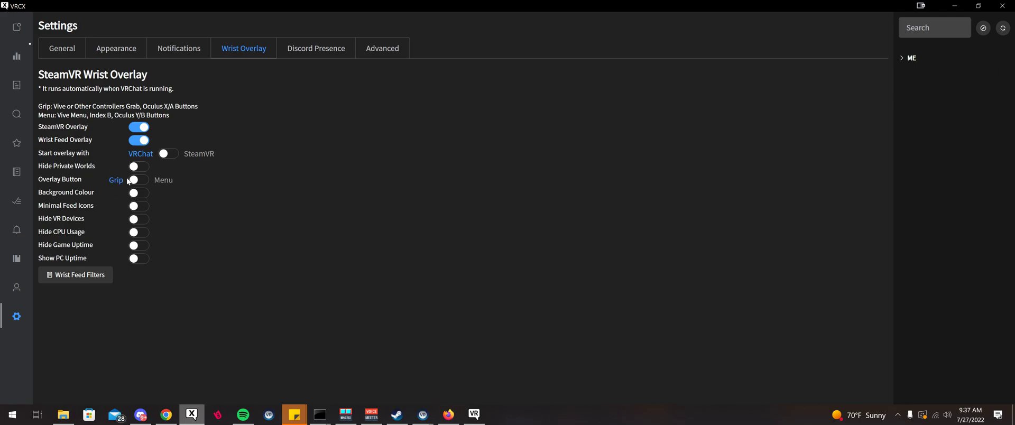
mouse_move(132, 182)
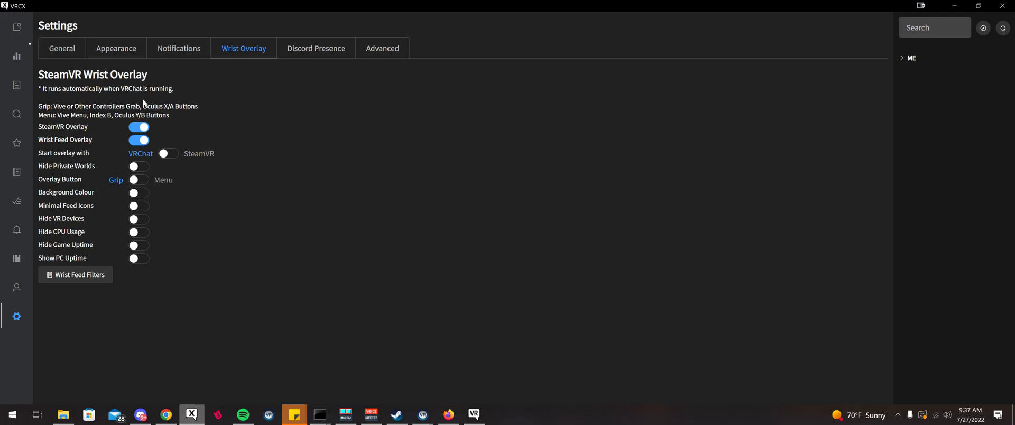
mouse_move(77, 205)
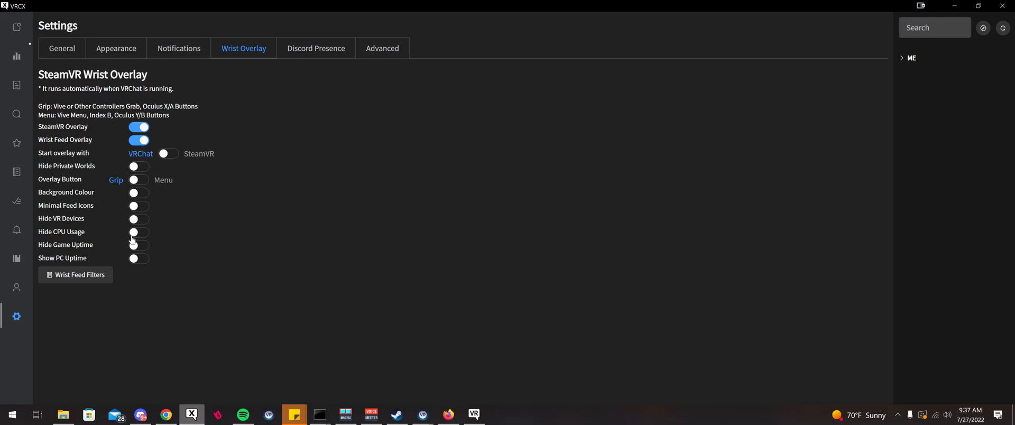
click(75, 274)
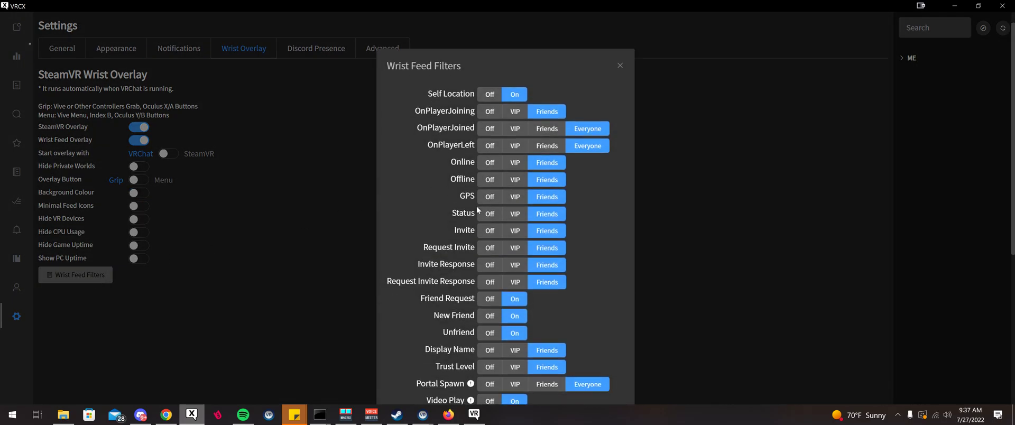
Step: Scroll the wrist feed filters to the Video Play, Events and blocked/muted player entries
scroll(down, 3)
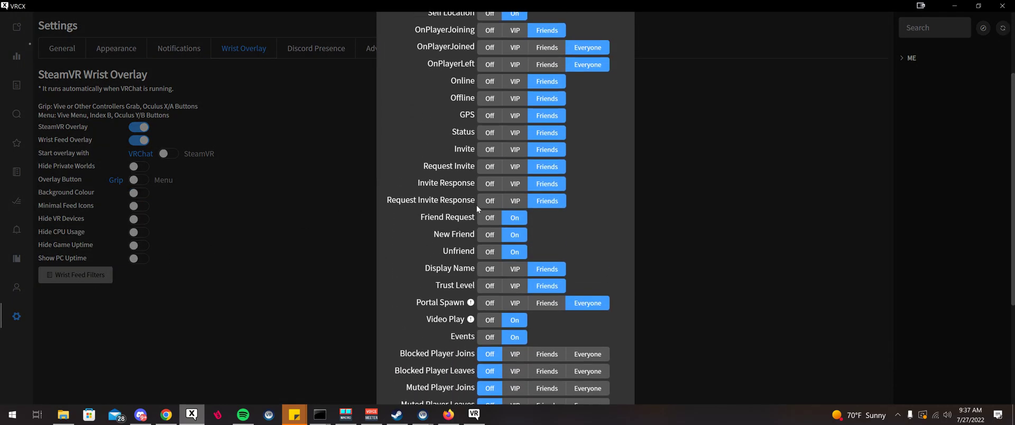
mouse_move(368, 213)
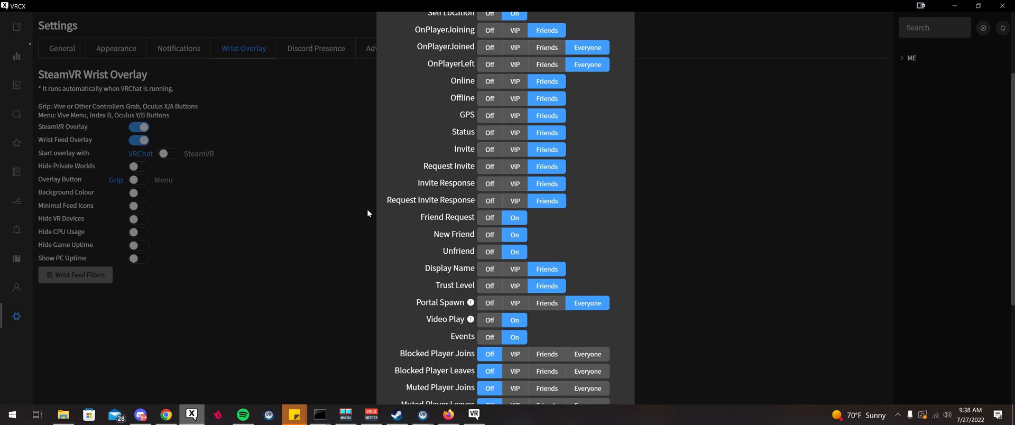
mouse_move(515, 98)
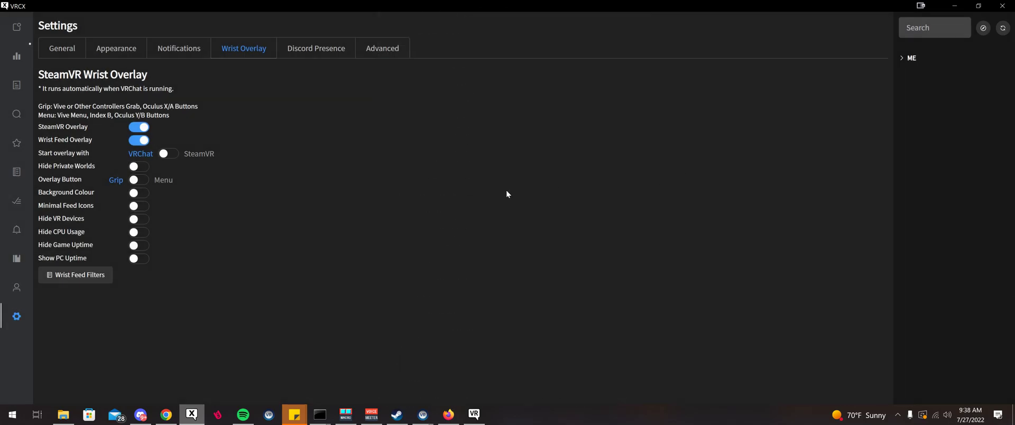
mouse_move(308, 127)
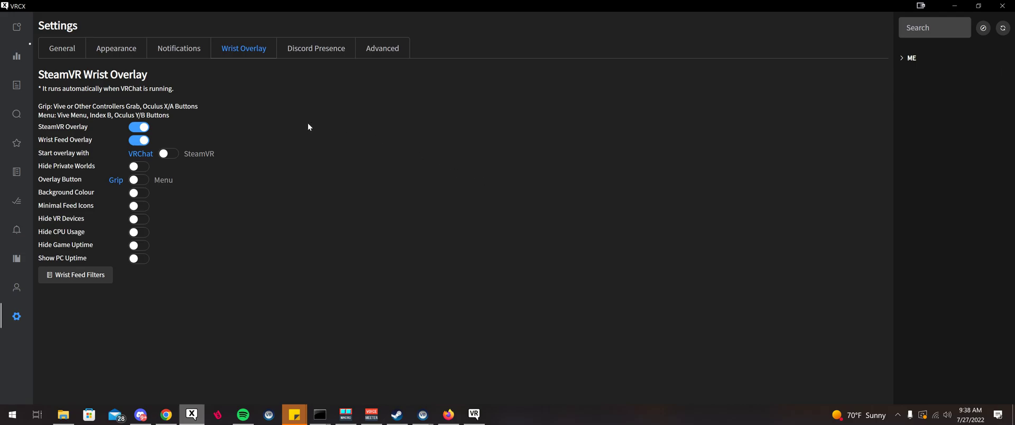
mouse_move(242, 130)
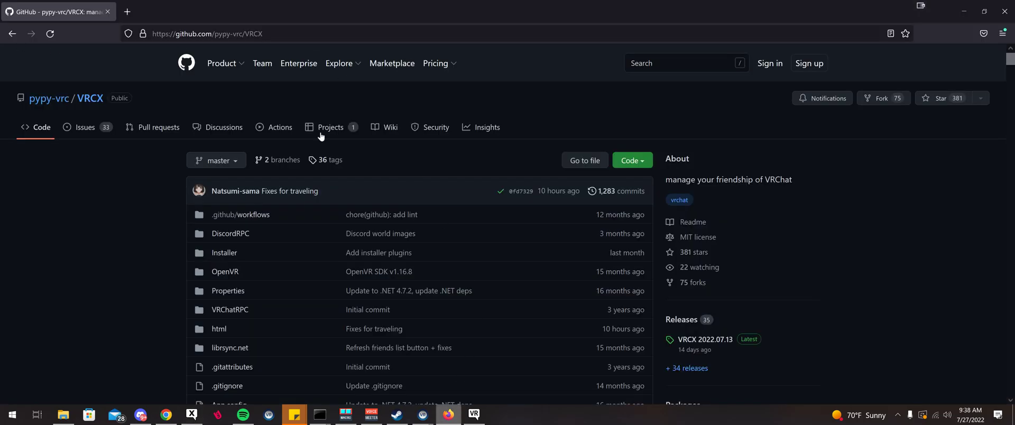
mouse_move(275, 104)
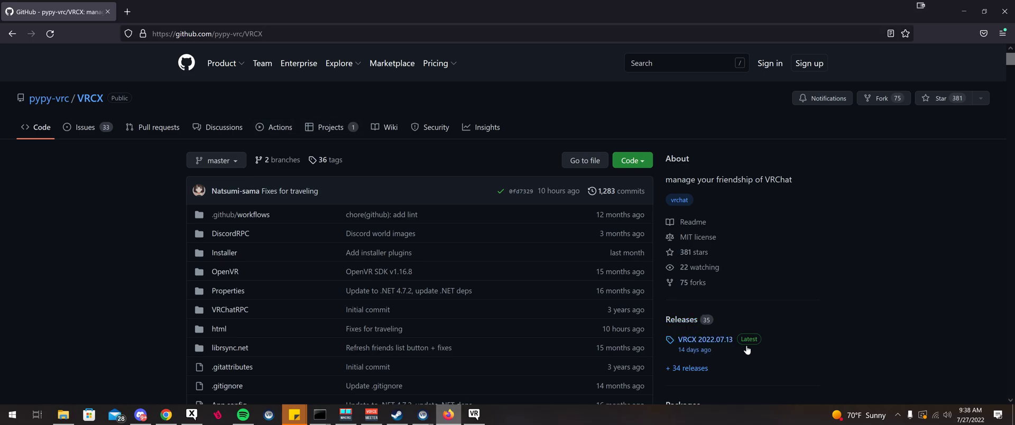
mouse_move(680, 339)
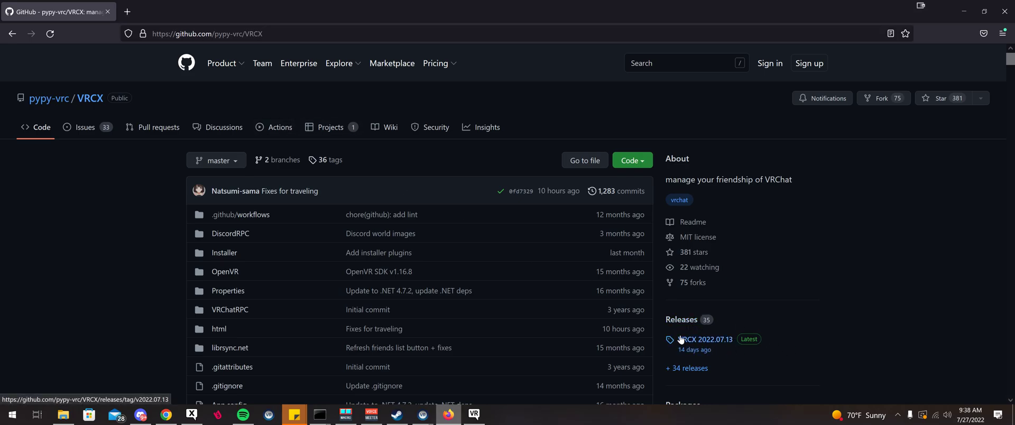
mouse_move(712, 348)
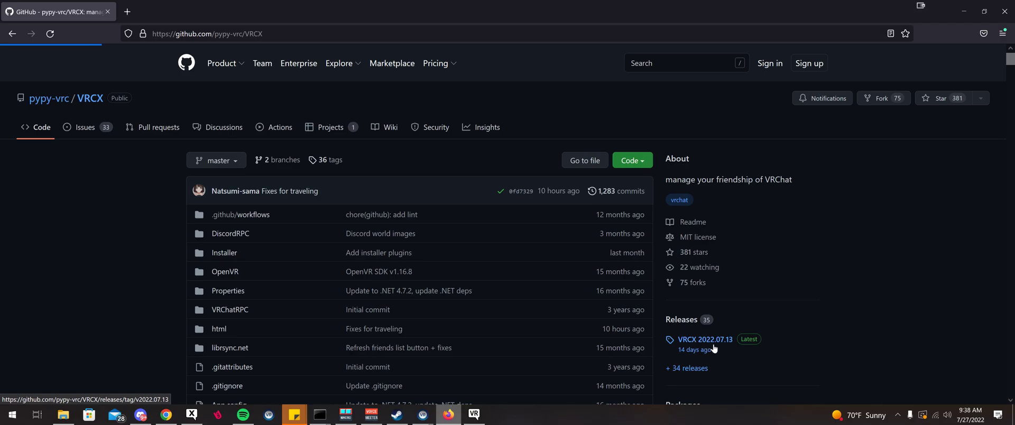
Step: Open the VRCX 2022.07.13 Latest release page from the repo's Releases sidebar
click(705, 339)
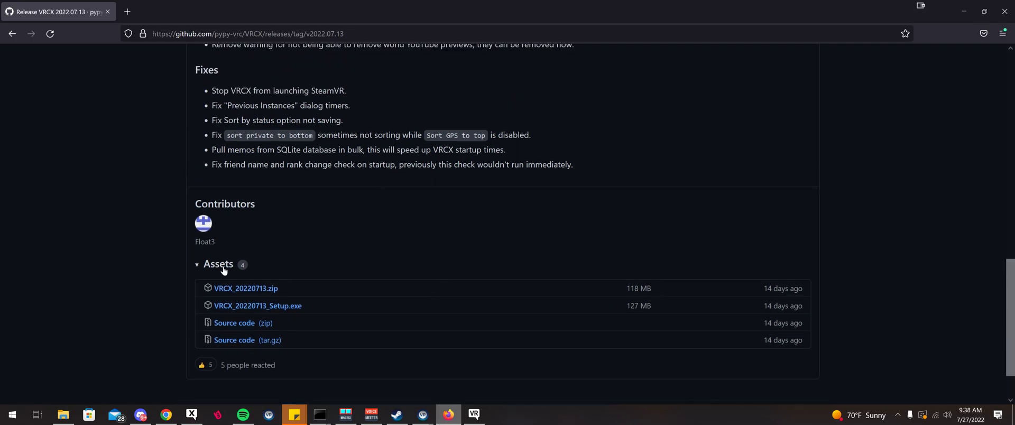
Step: Expand the release's Assets and download VRCX_20220713_Setup.exe
click(219, 264)
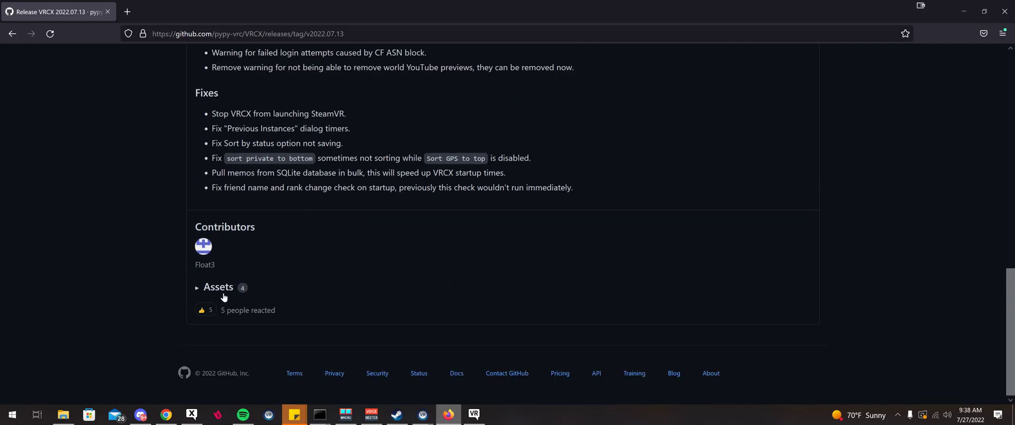
click(218, 287)
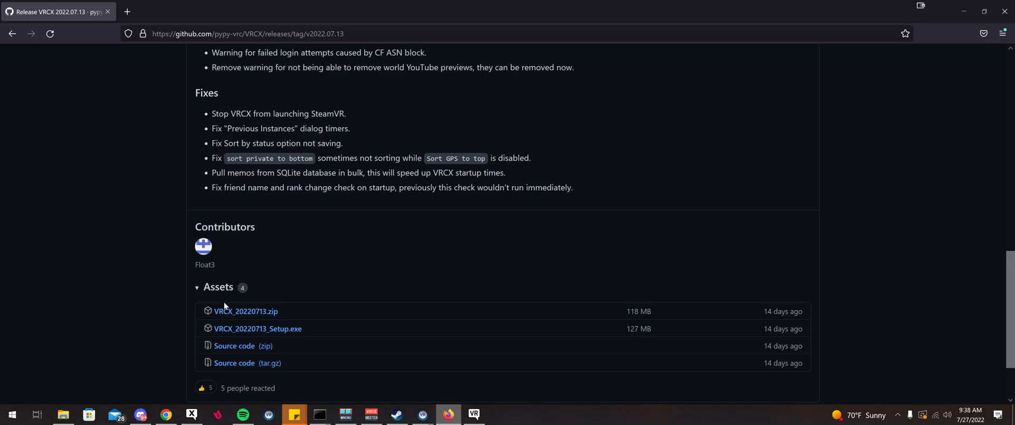
mouse_move(257, 329)
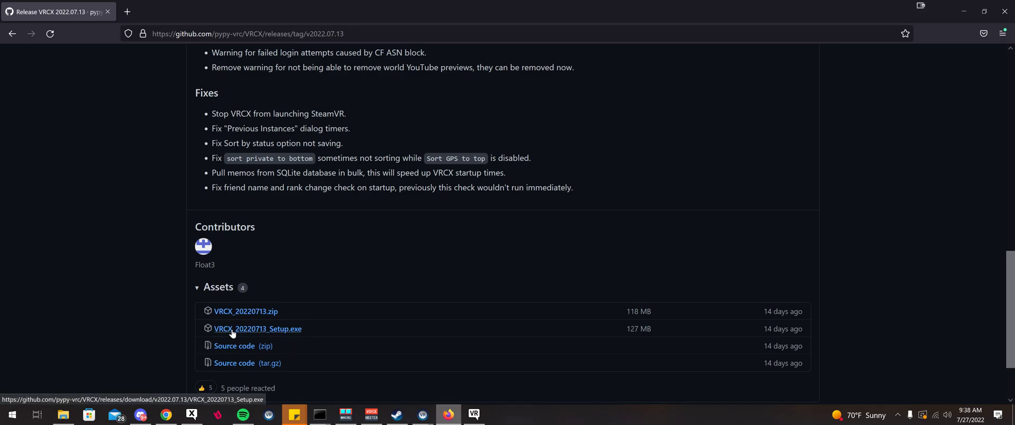
click(257, 329)
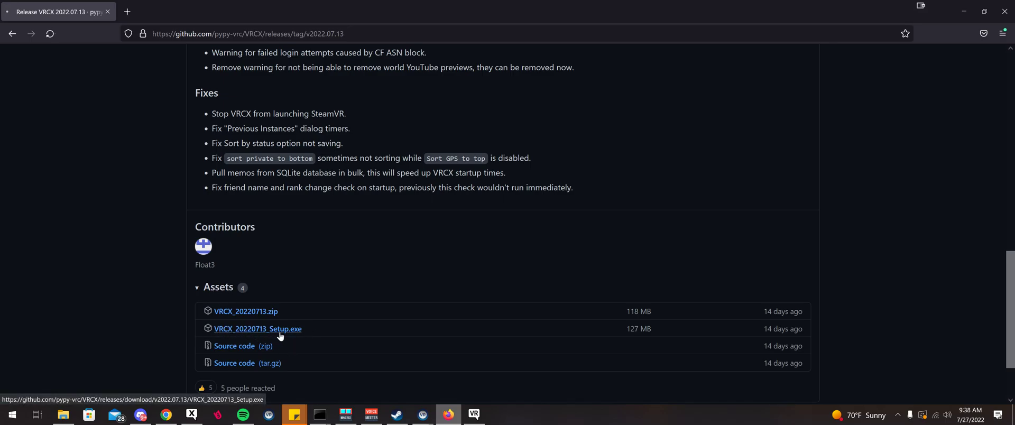
Step: Run the installer, acknowledge the VRCX-still-running warning, and return to VRCX
click(257, 329)
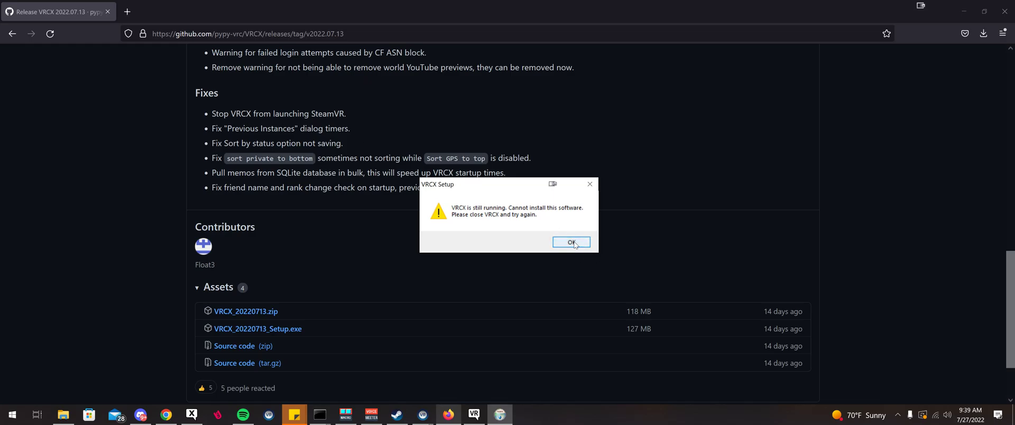
click(571, 241)
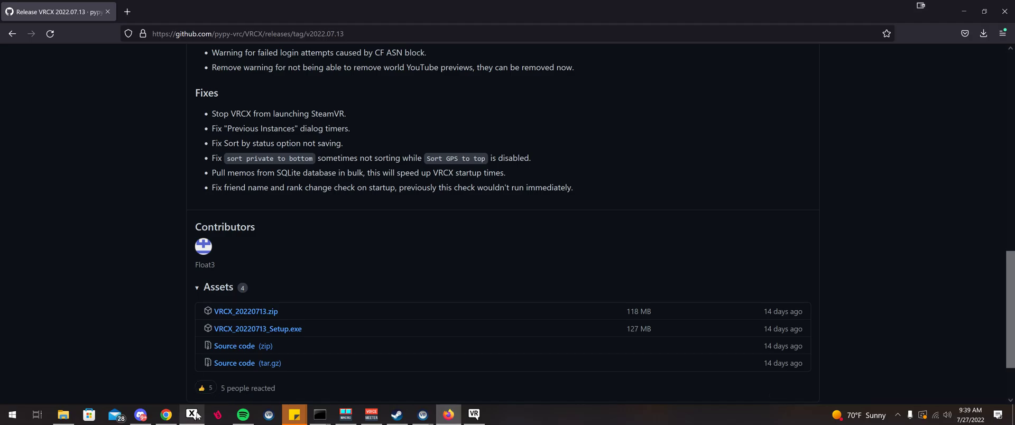
click(192, 414)
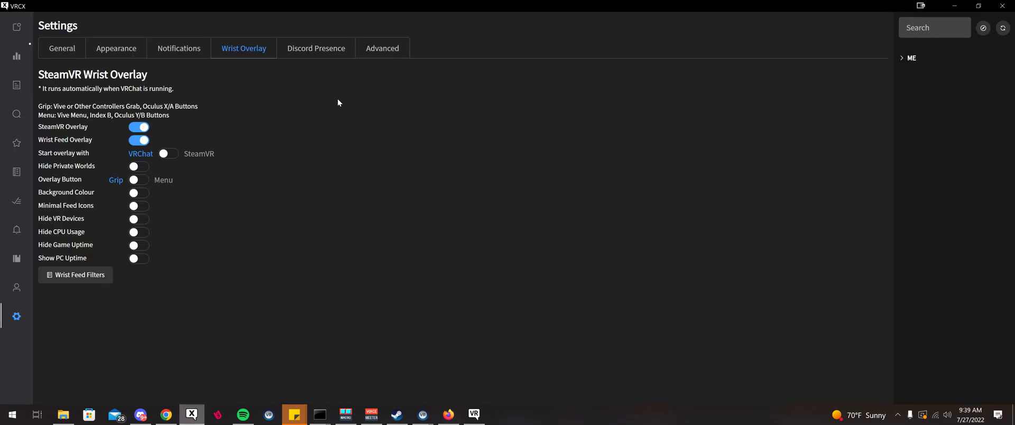
mouse_move(463, 123)
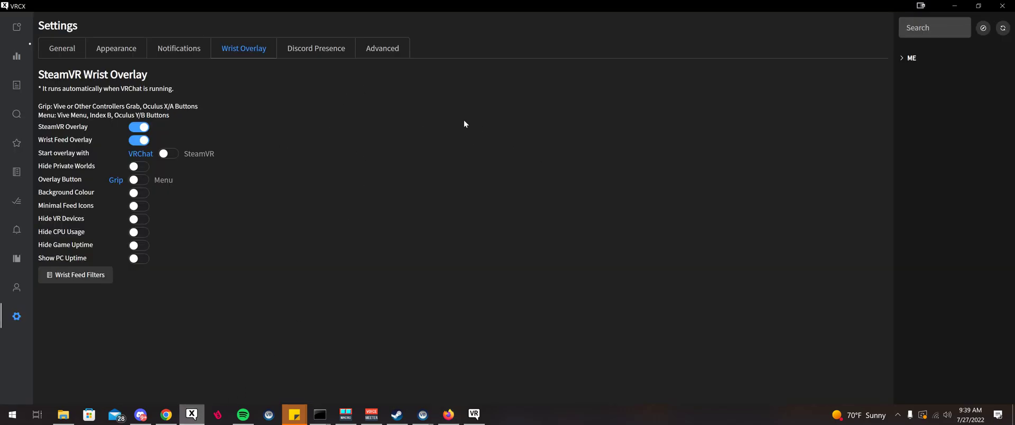
mouse_move(463, 121)
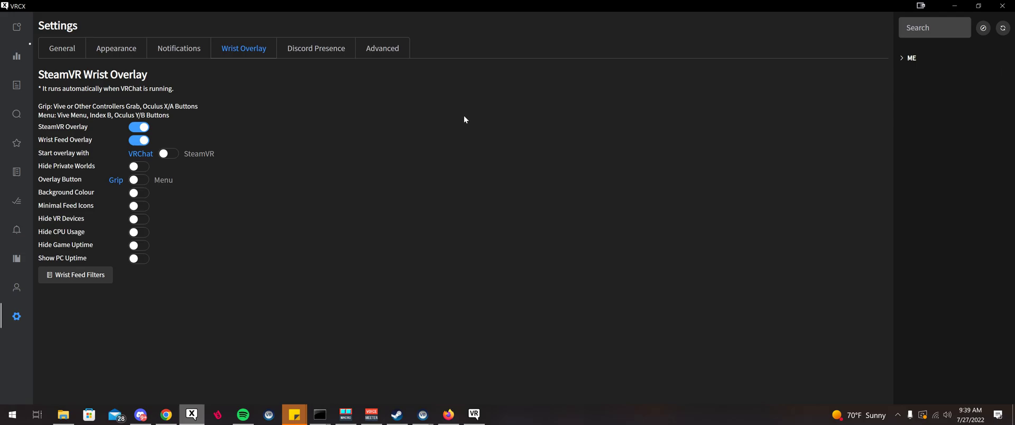
mouse_move(464, 119)
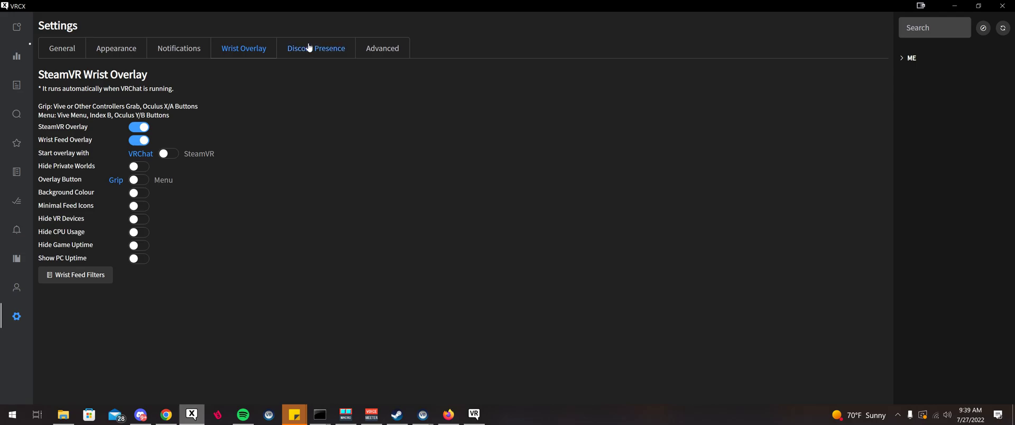
mouse_move(324, 96)
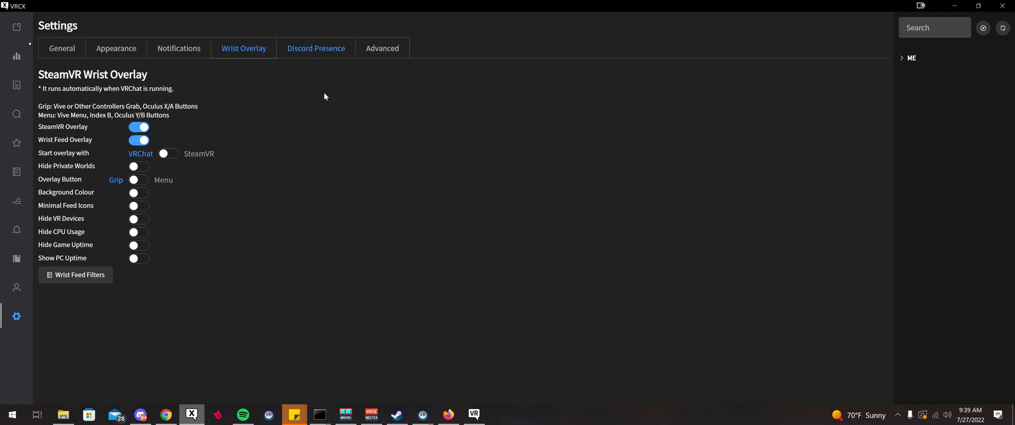
mouse_move(426, 142)
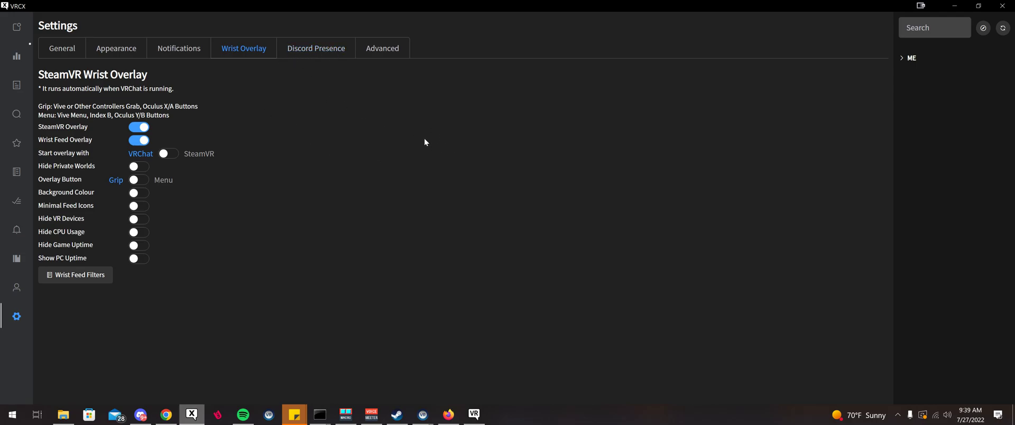